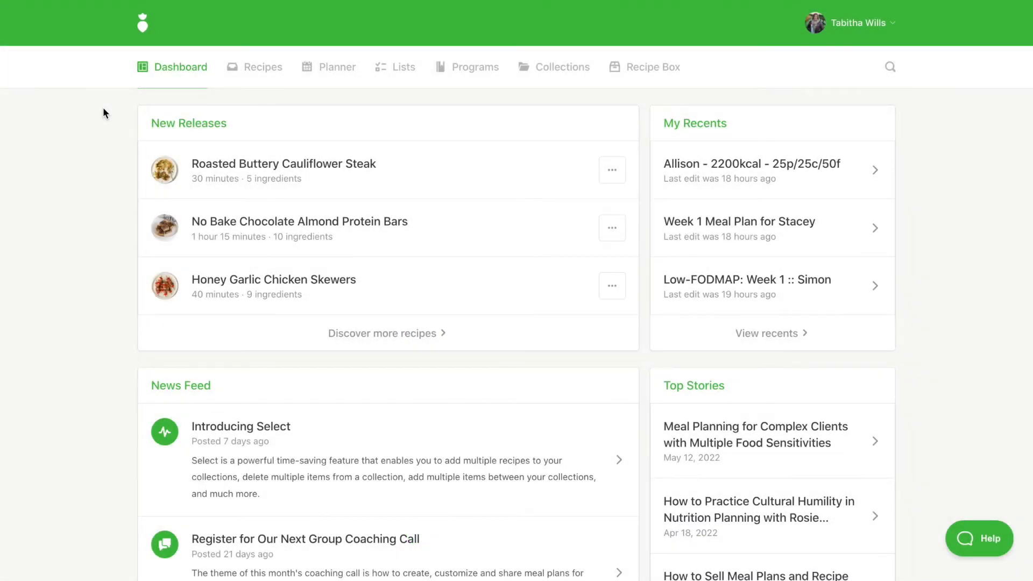
Browse the Recipes library down to the Greek Egg & Veggie Bowl card
left_click(262, 67)
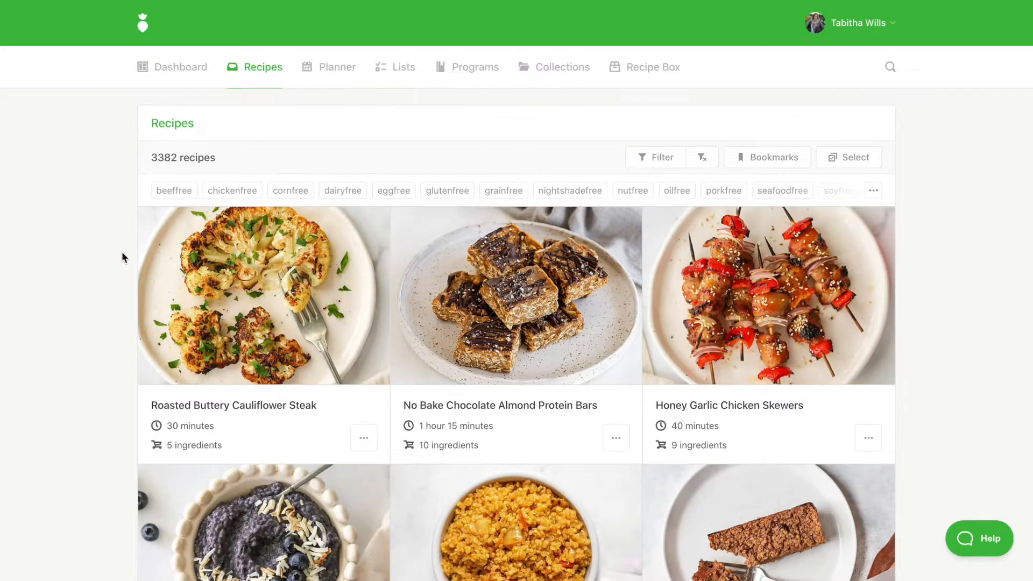
scroll("down", 3)
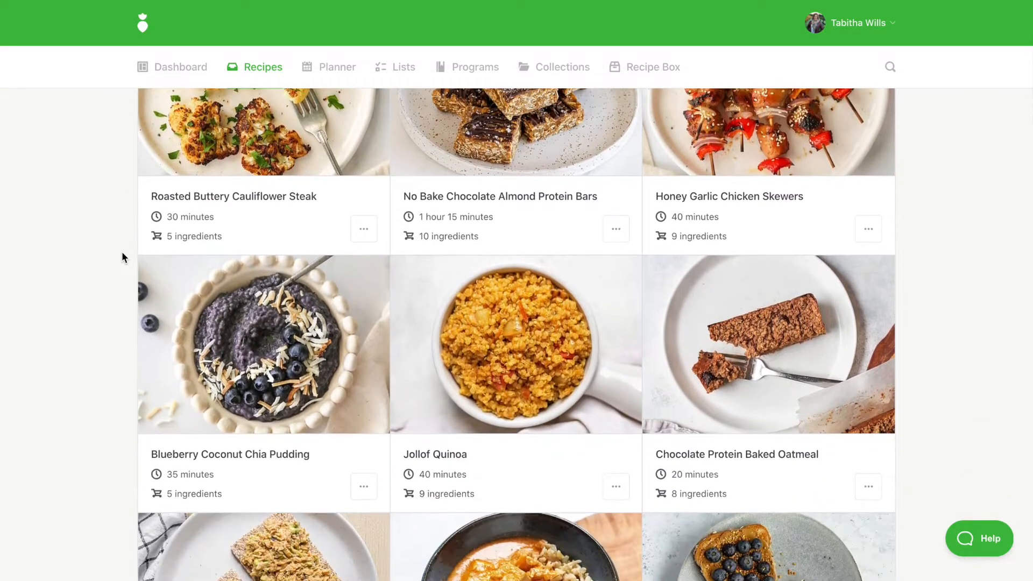
scroll("down", 3)
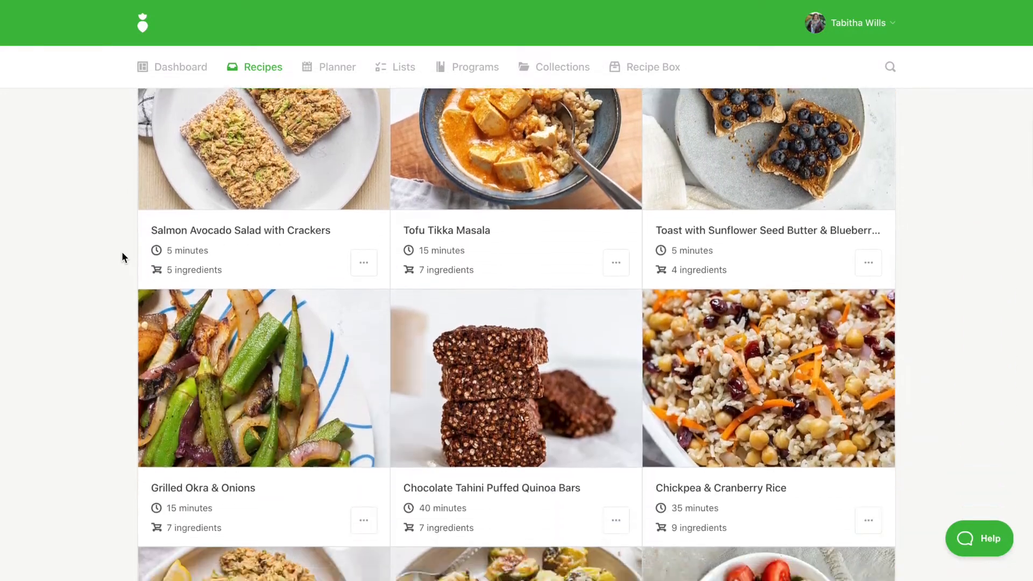
scroll("down", 3)
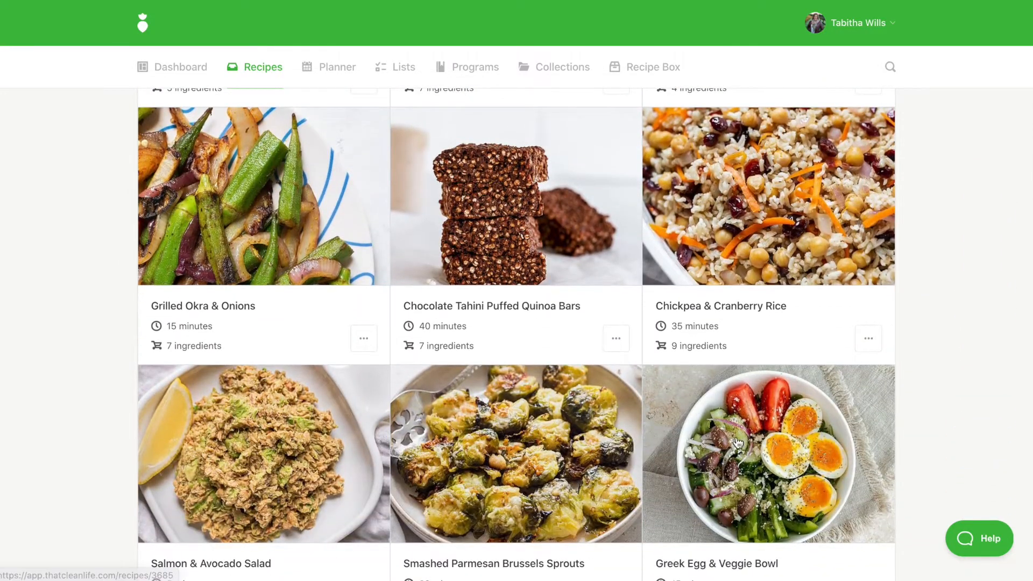
View the Greek Egg & Veggie Bowl recipe and begin a copy of it
left_click(767, 454)
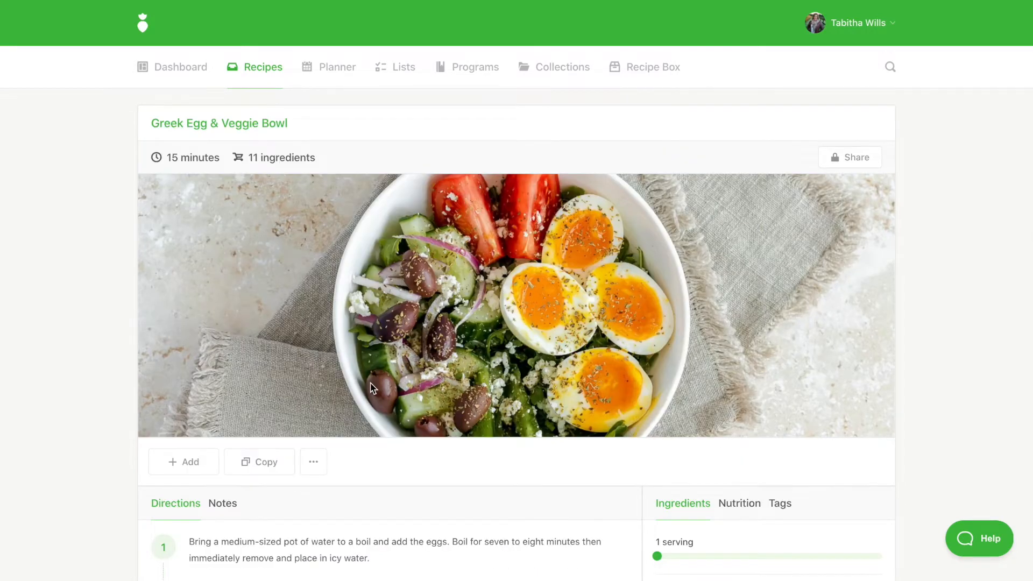
left_click(258, 461)
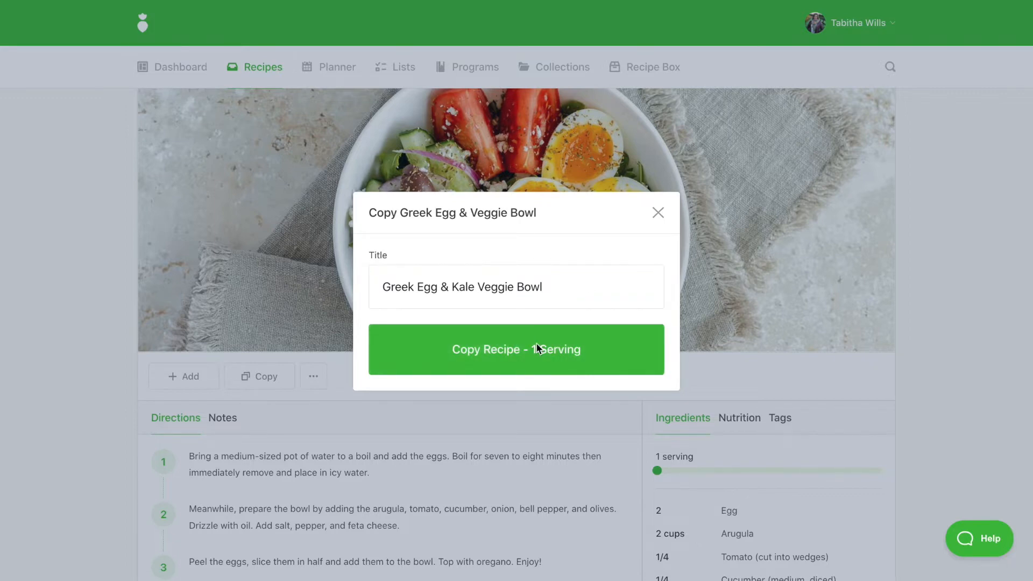
Create the 1-serving copy and move down its edit page to the Ingredients list
left_click(515, 349)
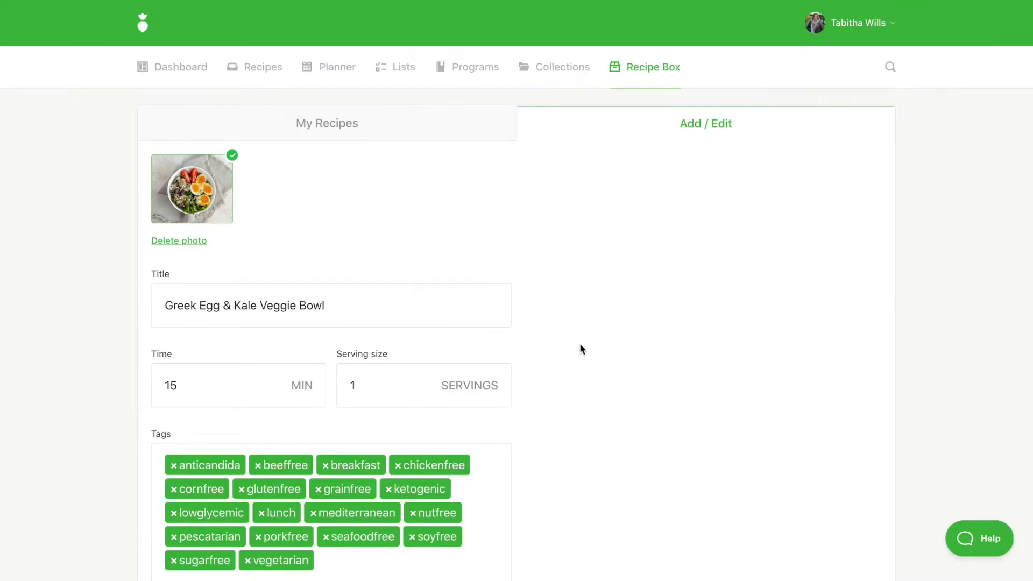
scroll("down", 3)
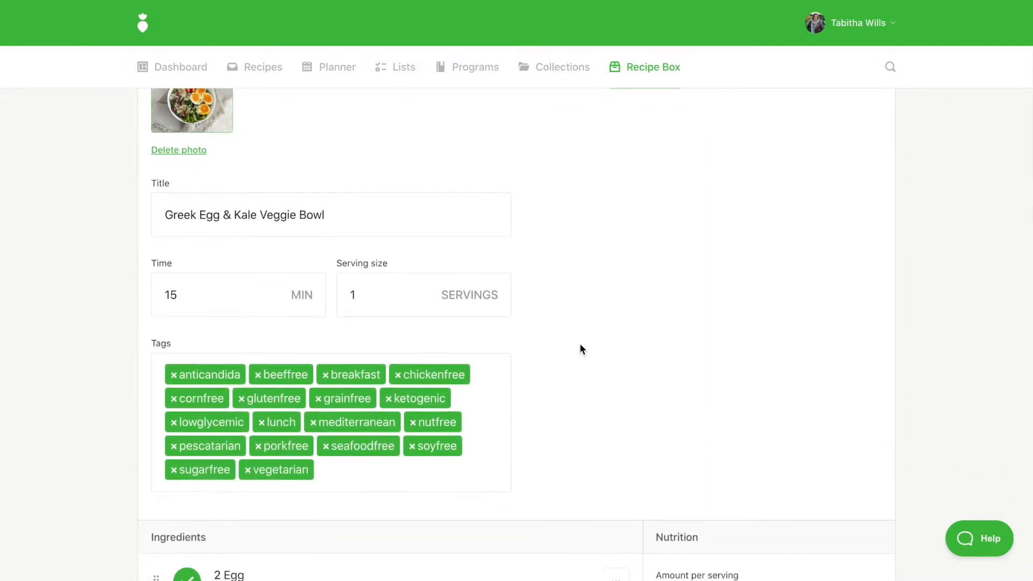
scroll("down", 3)
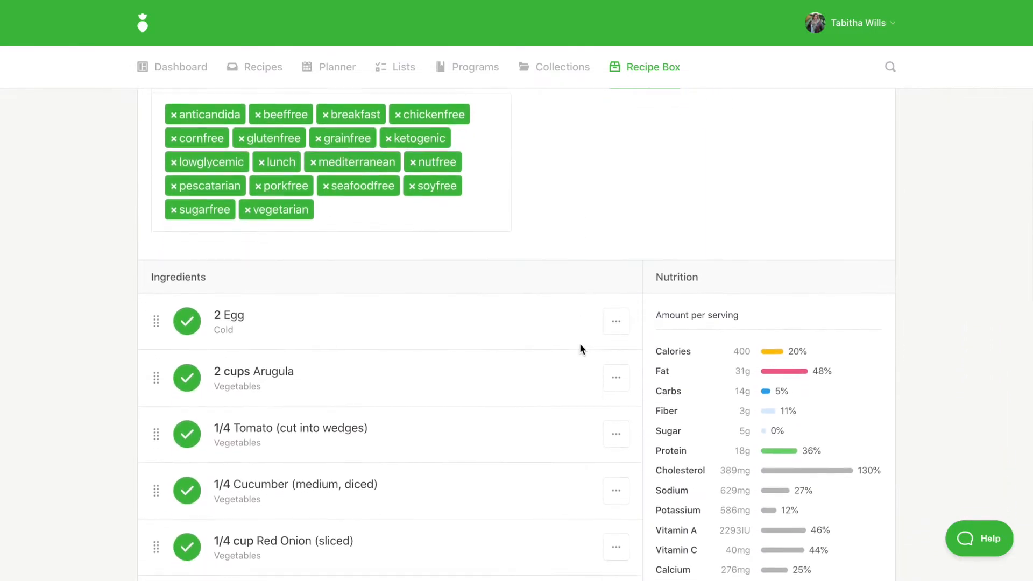
scroll("down", 3)
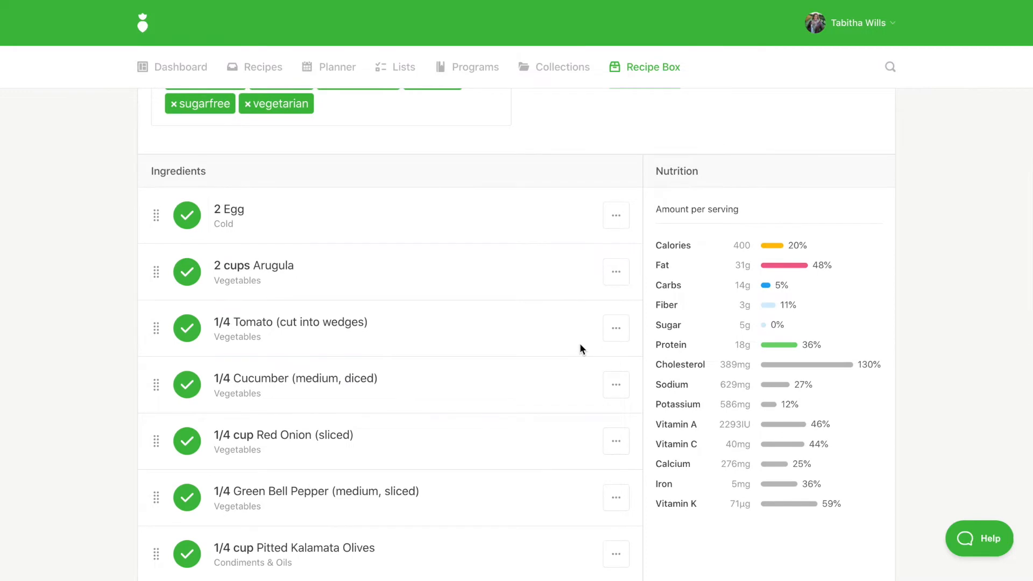
mouse_move(601, 292)
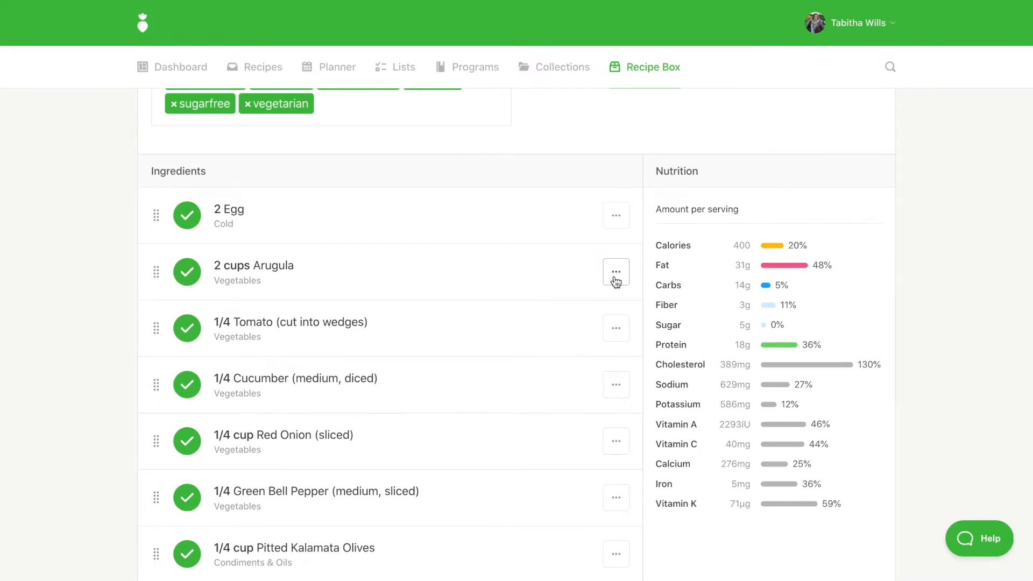
Edit the Arugula ingredient and swap it for Kale Leaves
left_click(615, 271)
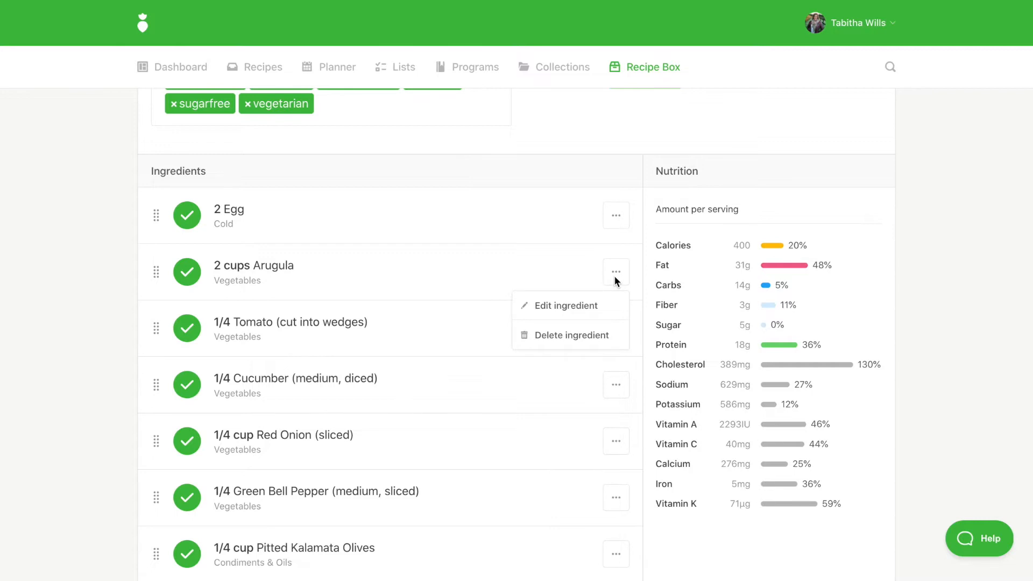
mouse_move(585, 305)
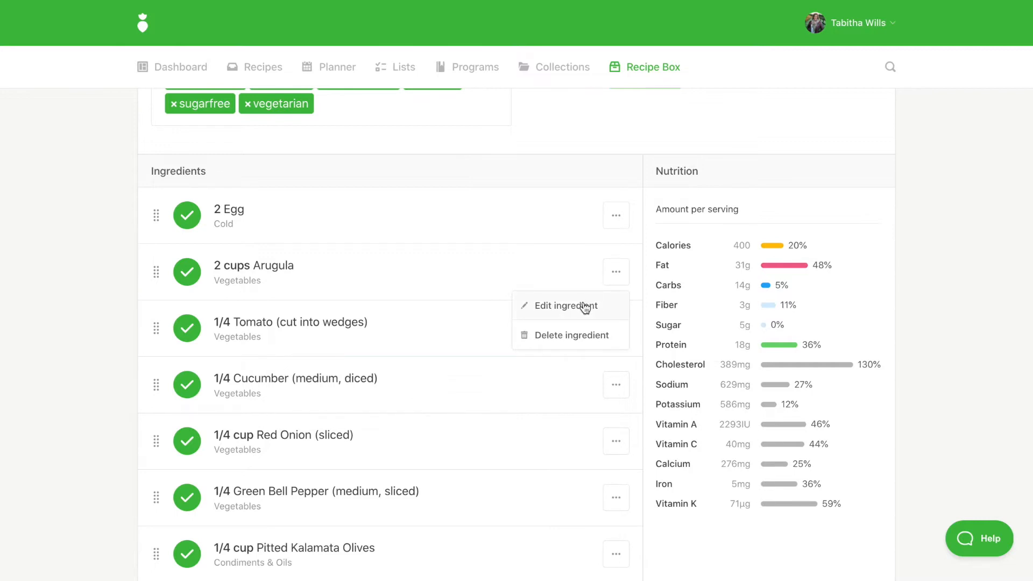
left_click(562, 306)
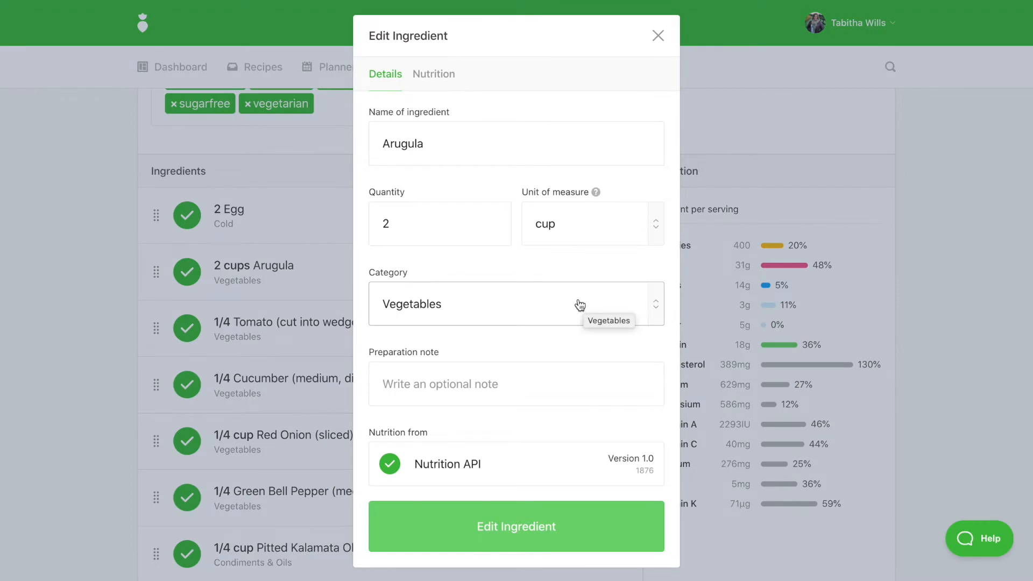
type("kale")
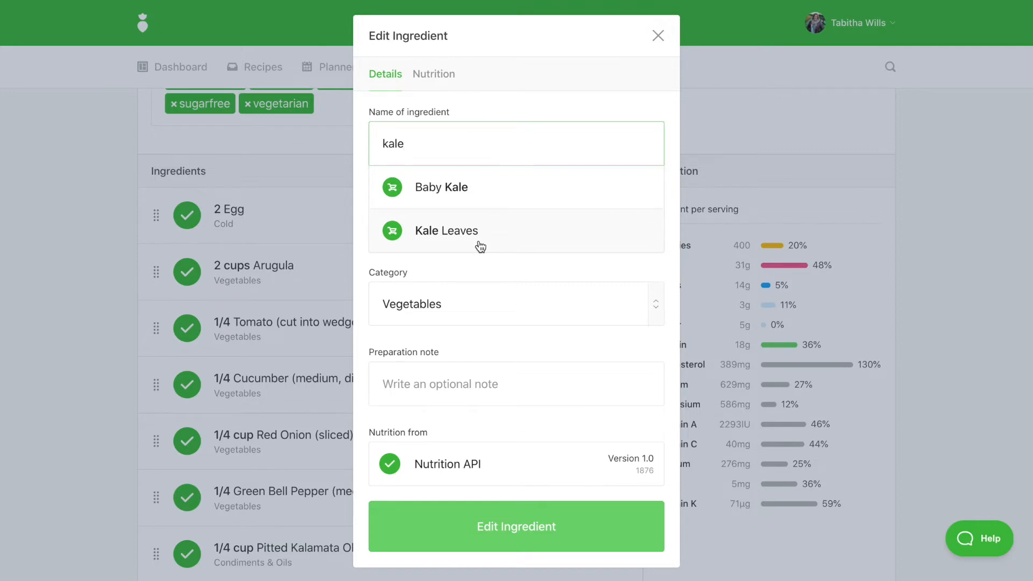
left_click(447, 230)
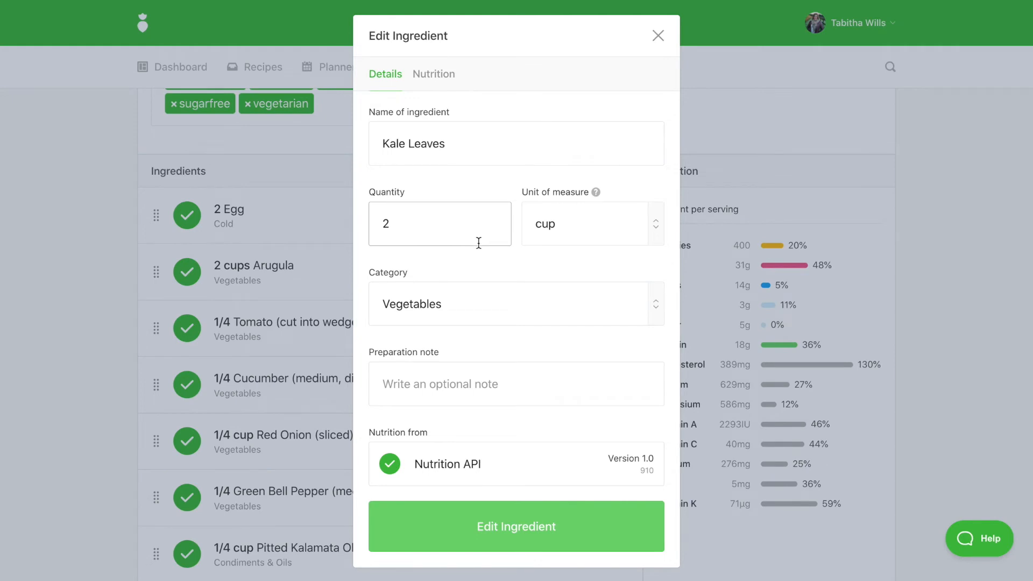
Enter 'chopped, massaged' as the Kale Leaves preparation note
type("chopp")
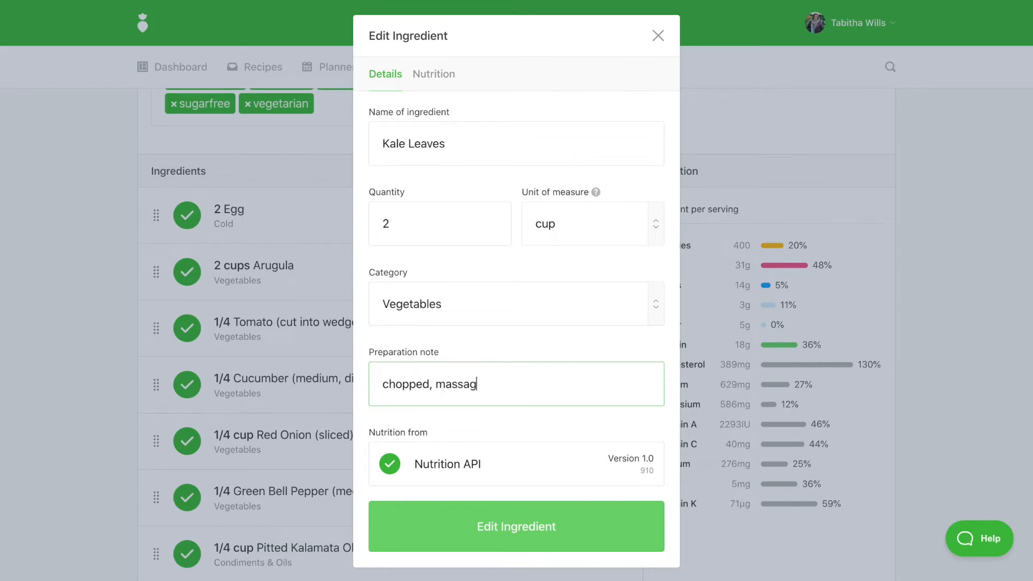
type("ed")
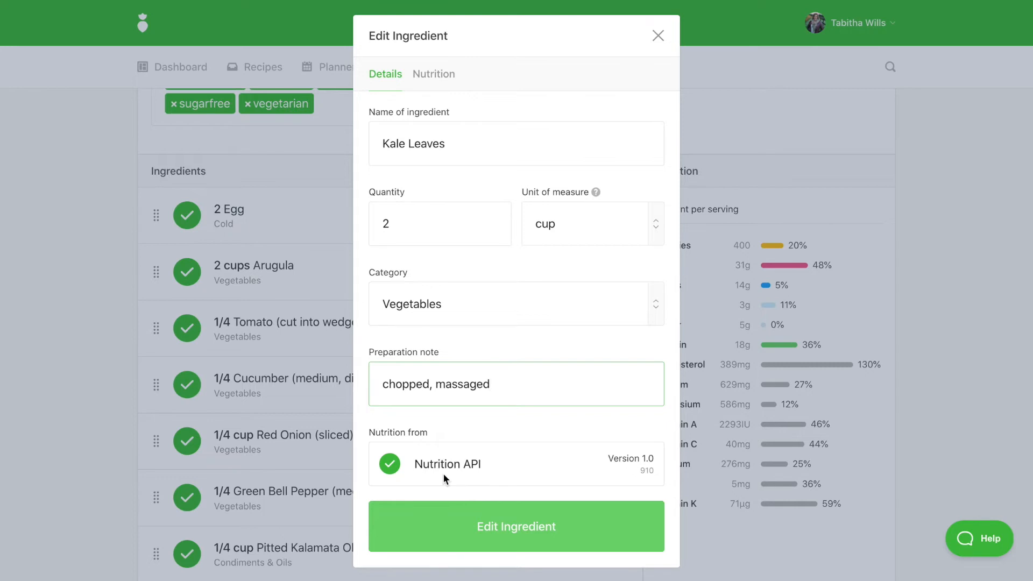
mouse_move(516, 526)
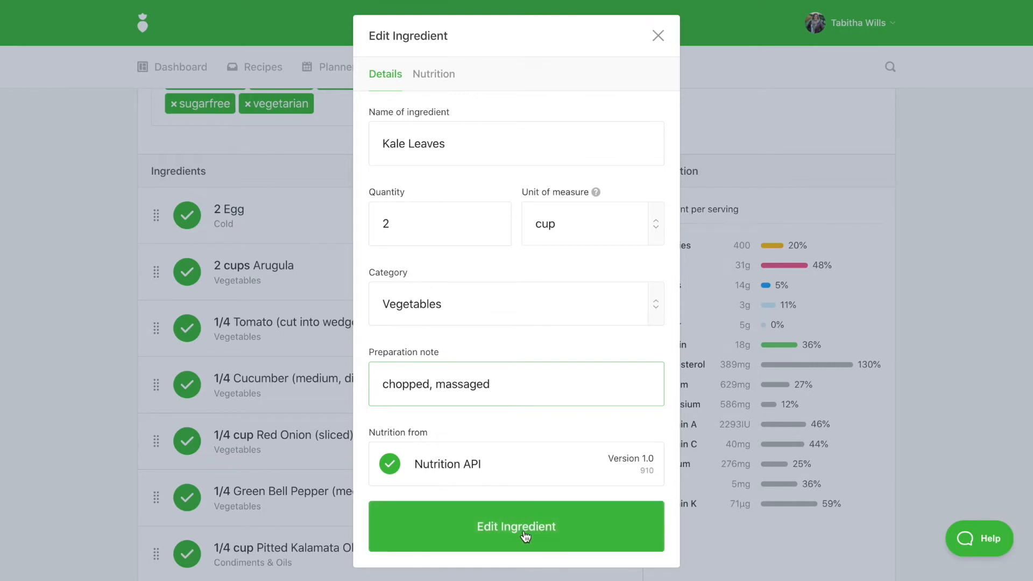
Confirm the 2 cups Kale Leaves ingredient and move down to the Directions
left_click(516, 526)
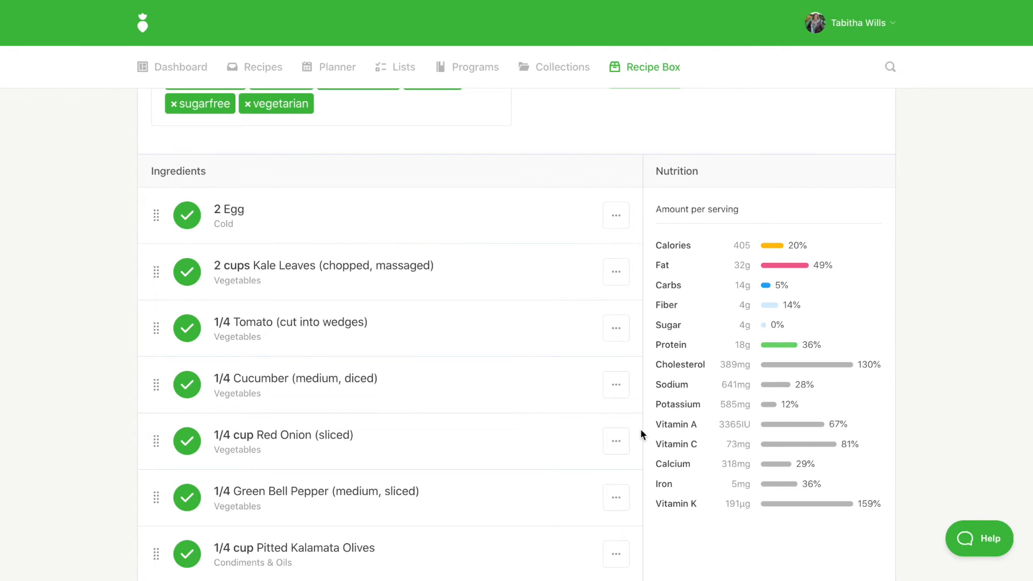
scroll("down", 3)
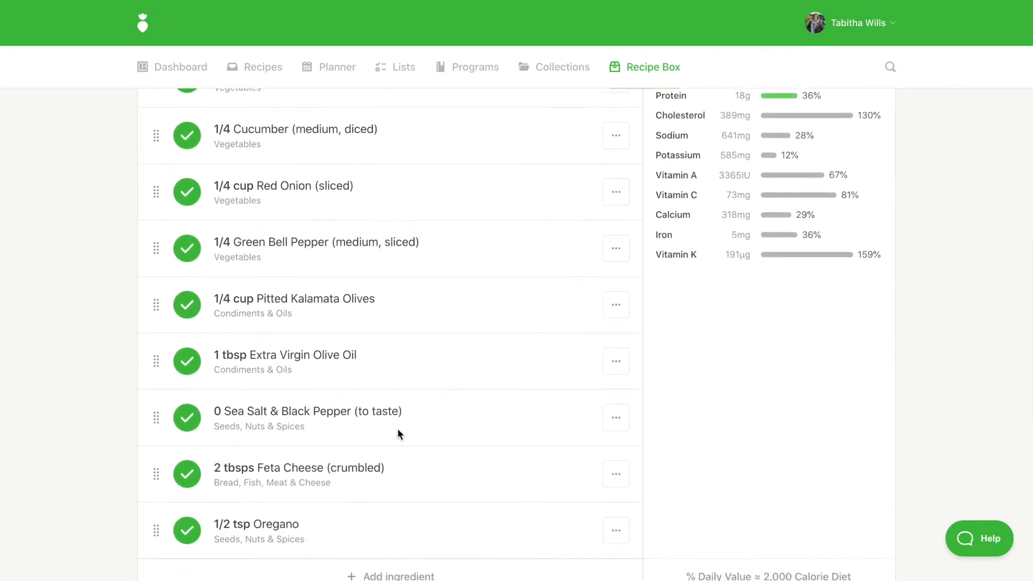
scroll("down", 3)
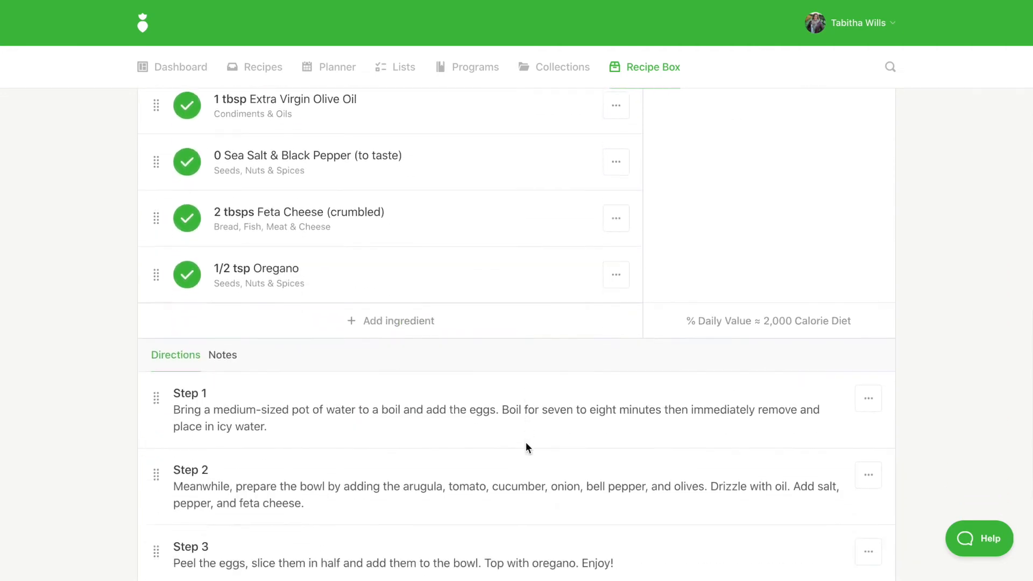
Edit Step 2 so it says kale instead of arugula and confirm the direction
left_click(868, 432)
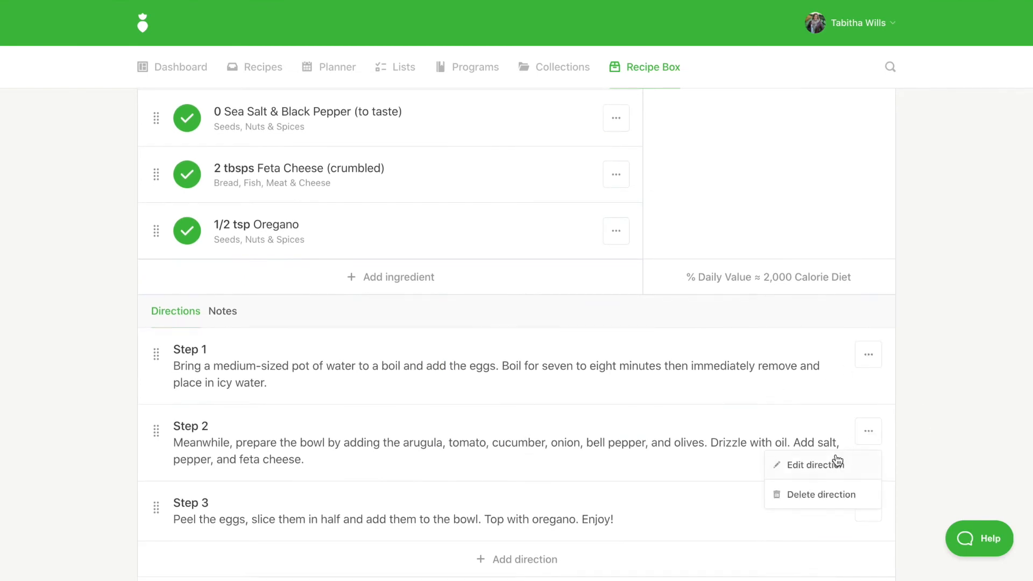
left_click(815, 464)
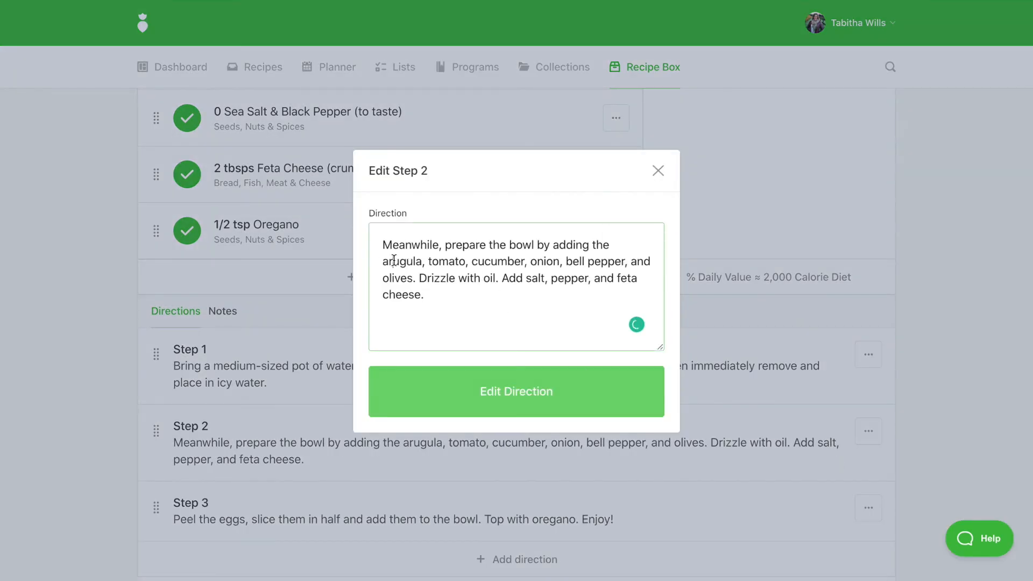
type("kale,")
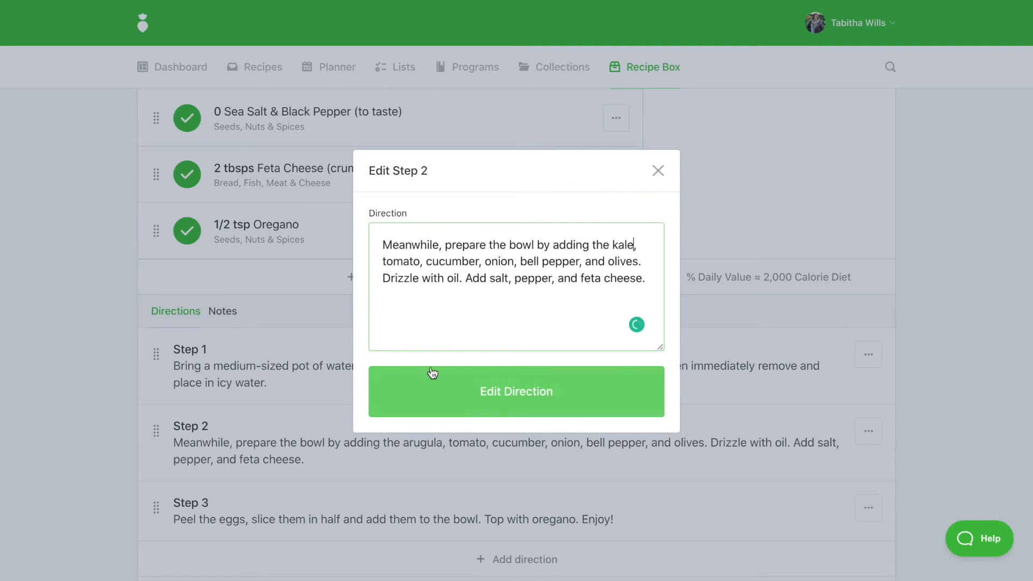
left_click(515, 391)
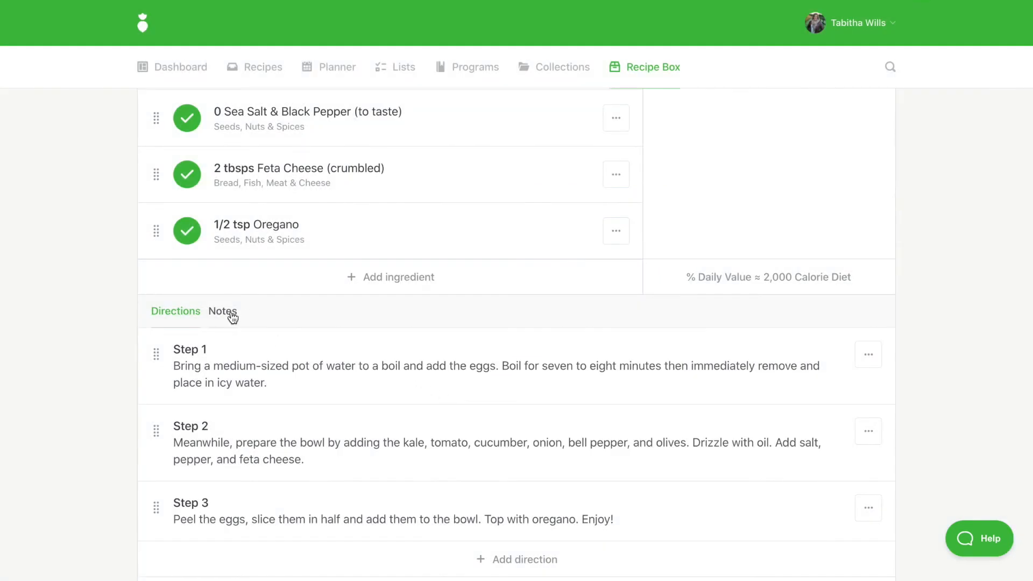
Save Greek Egg & Kale Veggie Bowl as a new recipe in the Recipe Box
left_click(222, 311)
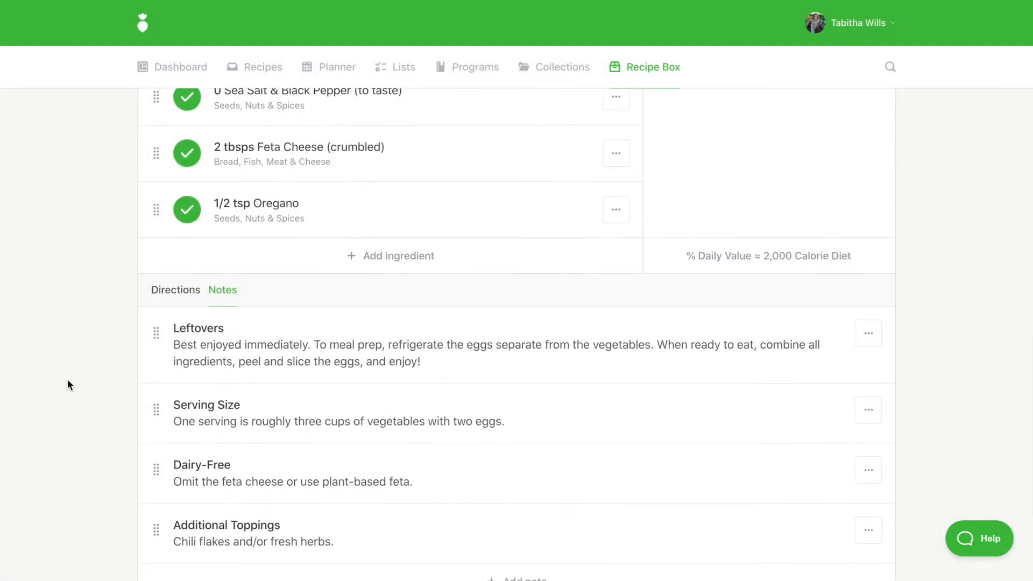
scroll("down", 3)
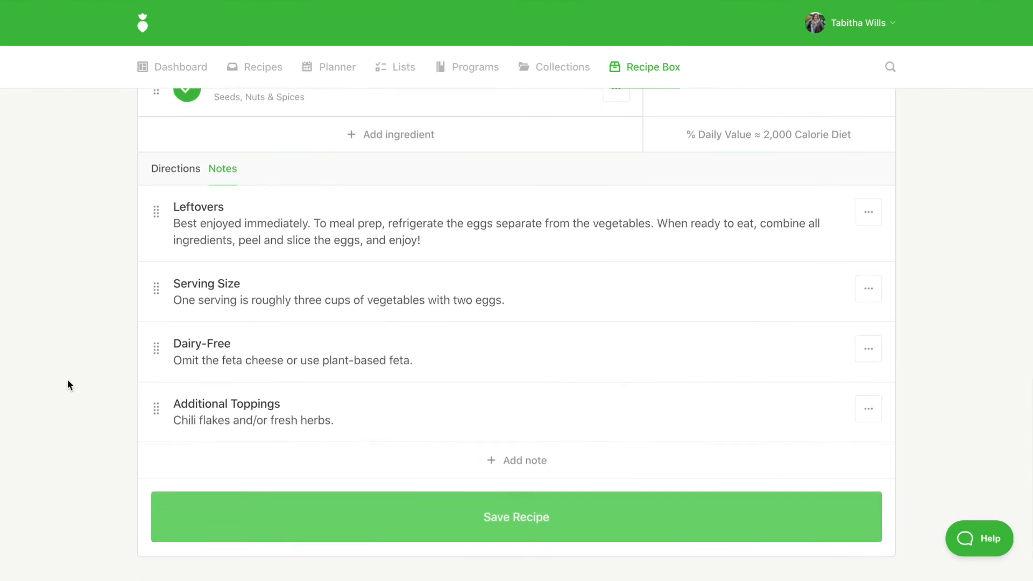
scroll("down", 3)
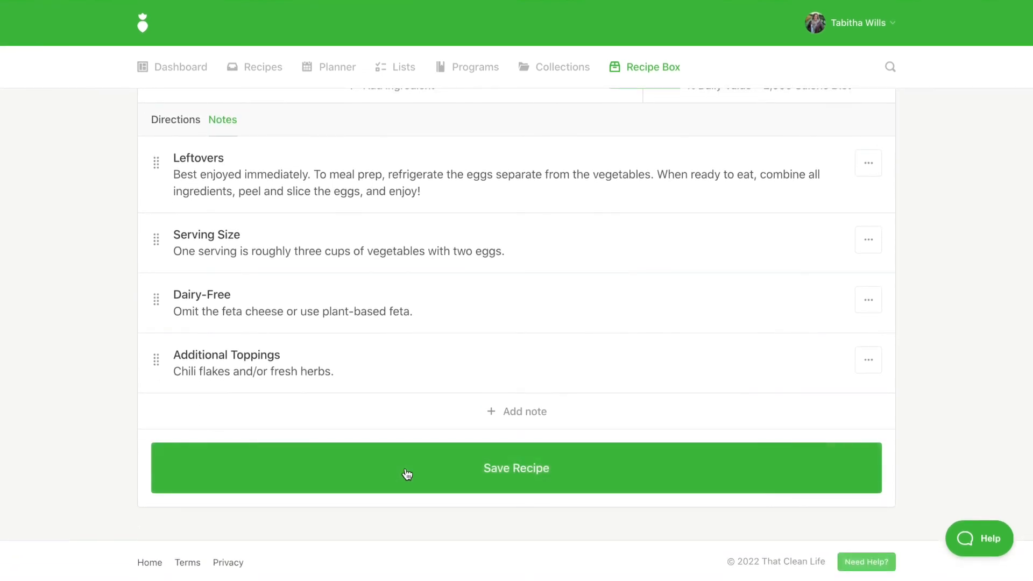
left_click(516, 467)
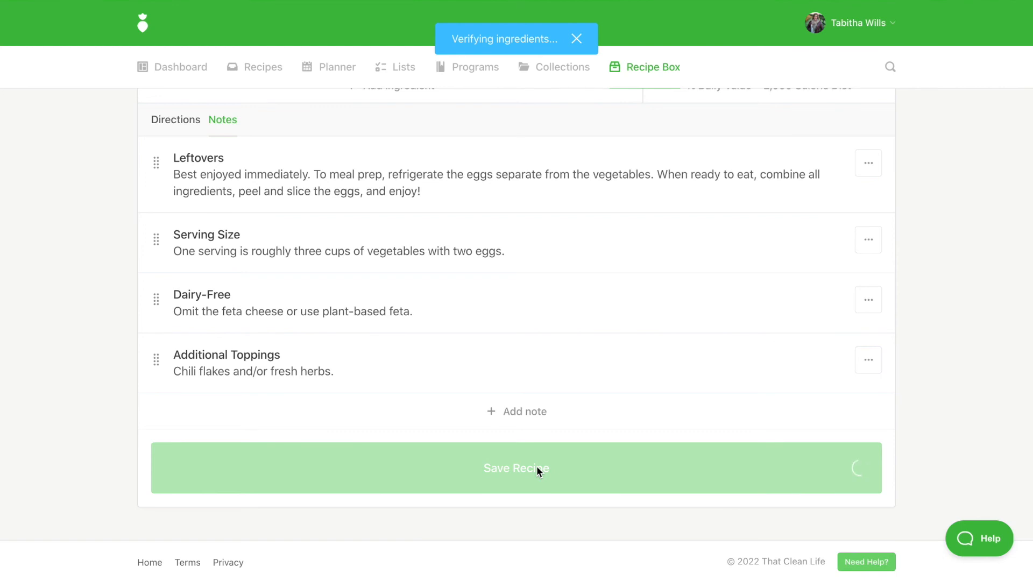
left_click(516, 468)
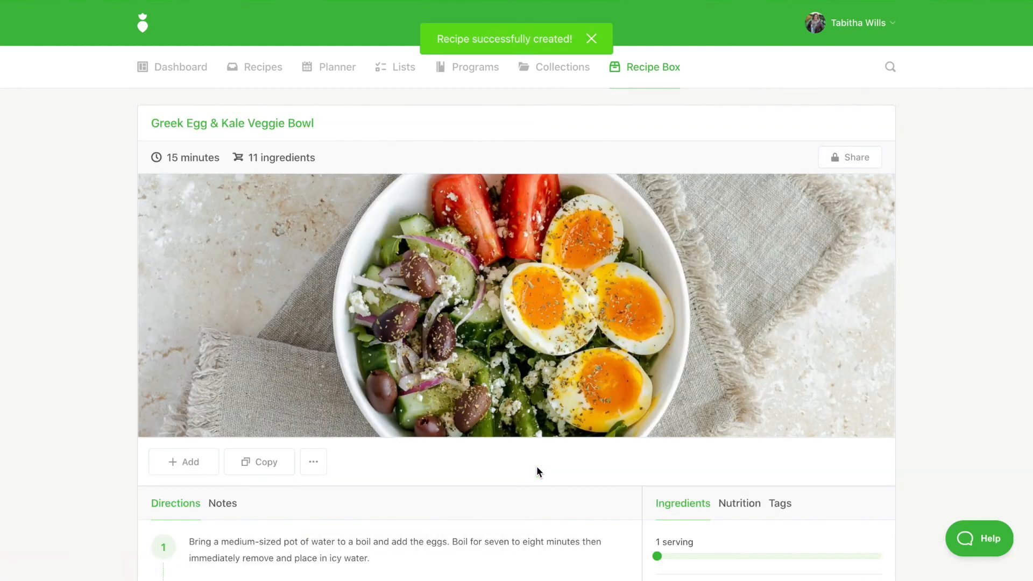